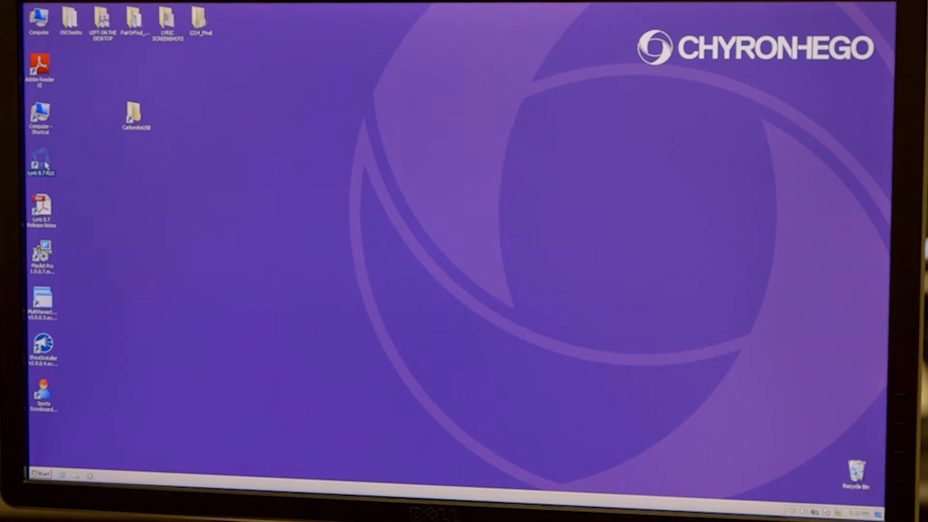
Launch Chyron Lyric from its desktop shortcut
double_click(40, 160)
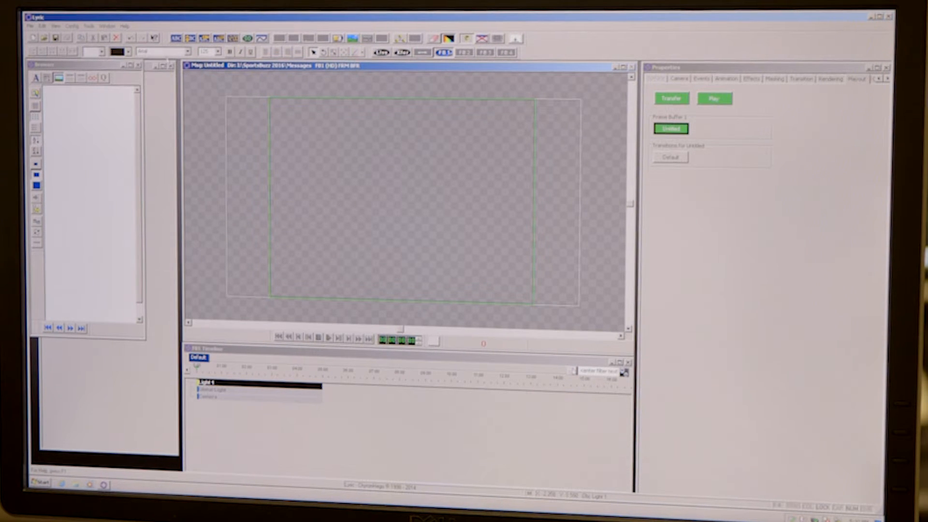
left_click(72, 26)
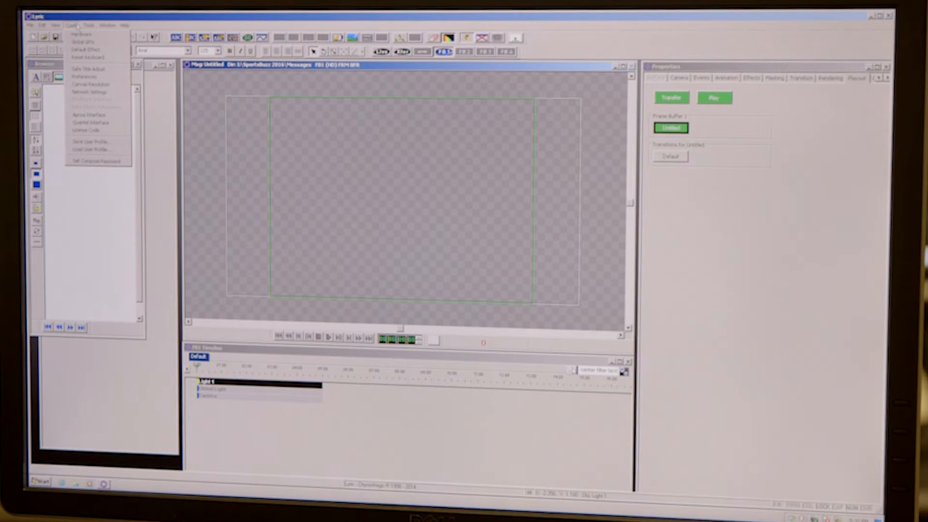
left_click(81, 34)
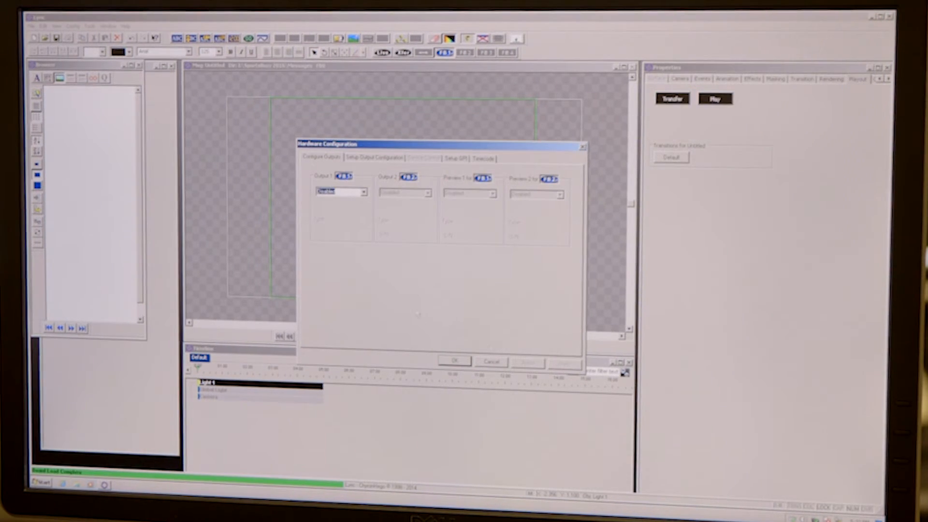
left_click(362, 191)
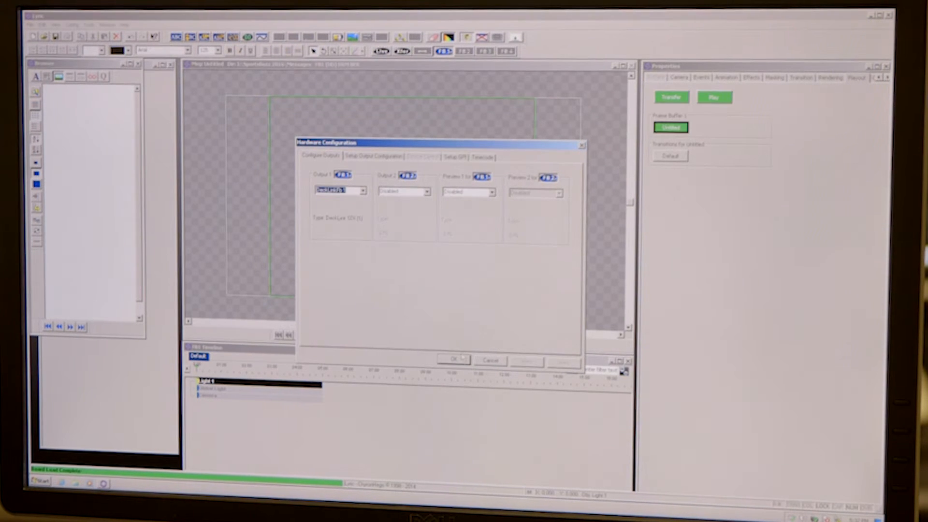
left_click(452, 360)
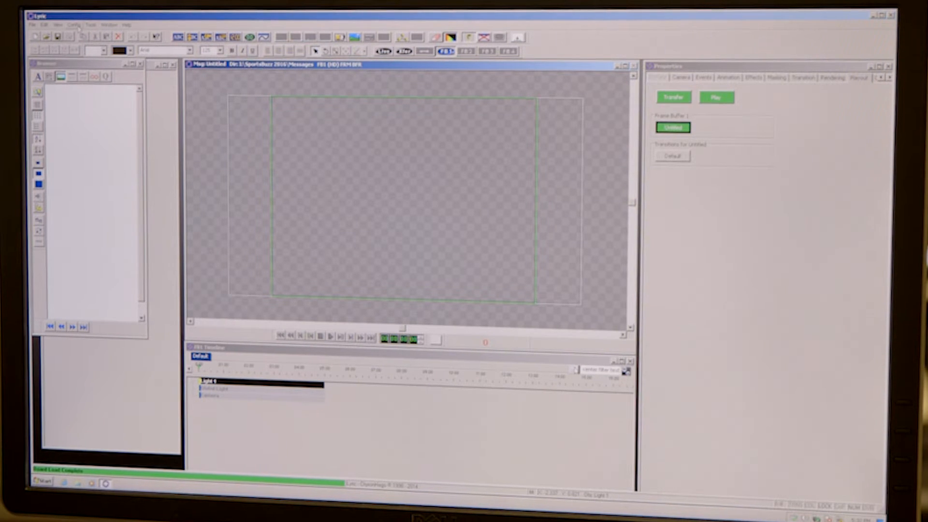
Start loading a user profile and browse to the MEDIA (E:) drive
left_click(73, 25)
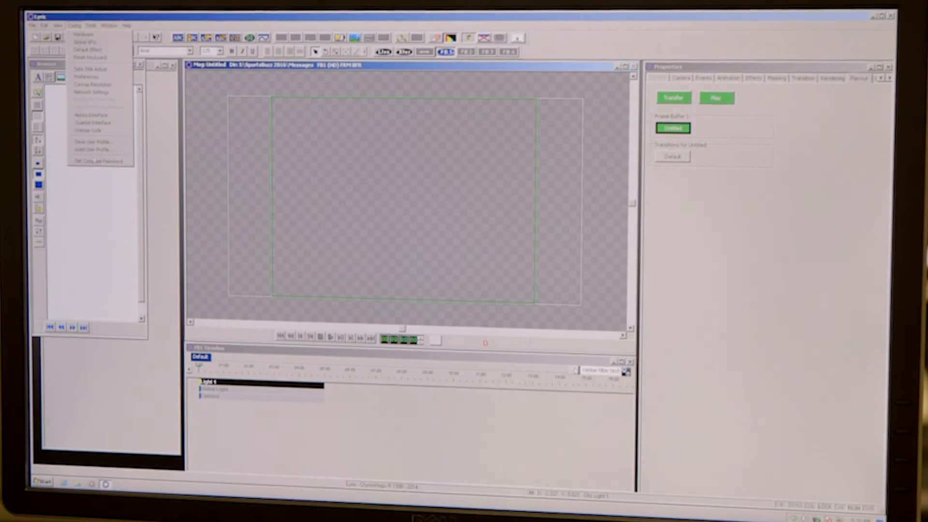
left_click(91, 149)
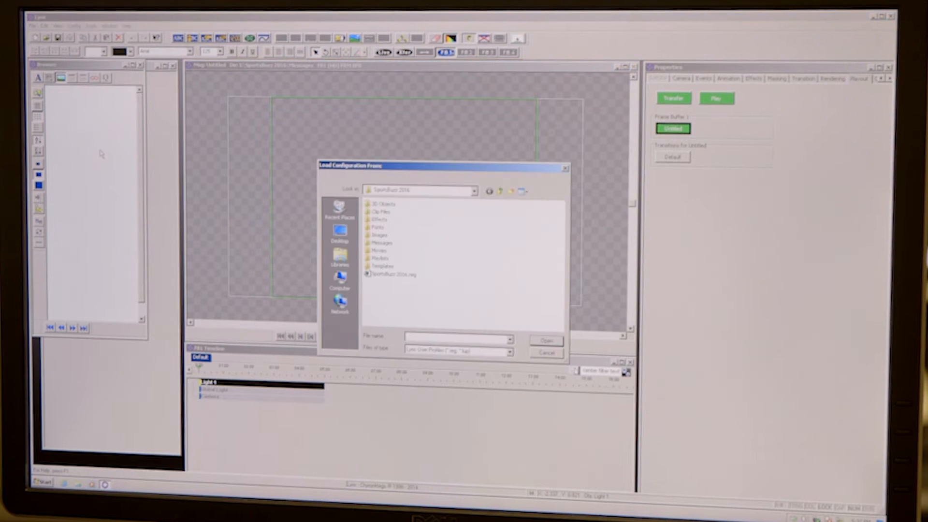
left_click(339, 278)
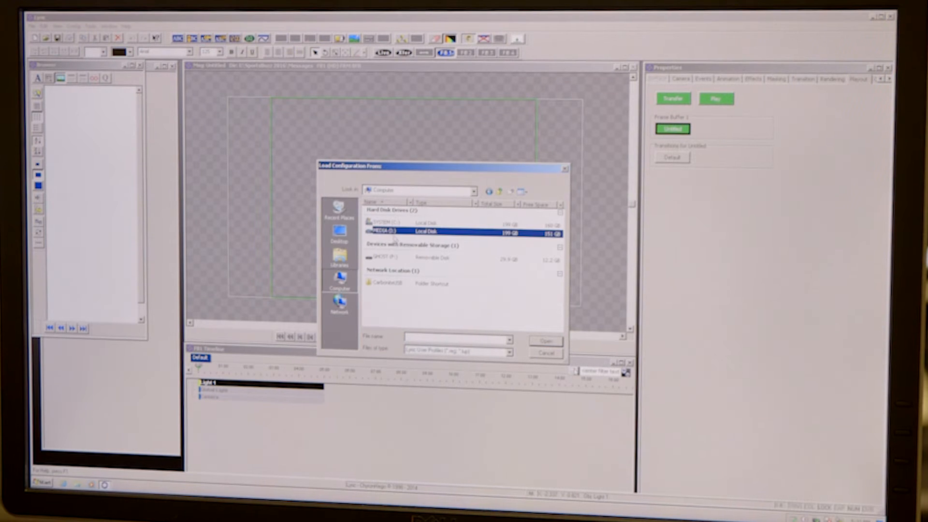
double_click(388, 231)
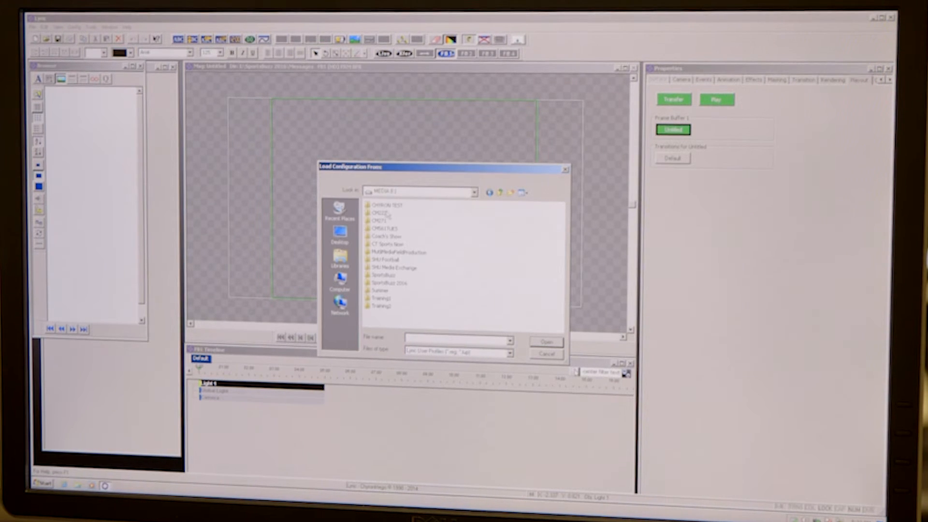
Load SportsBuzz 2016.cfg from the SportsBuzz 2016 folder as the user profile
left_click(391, 283)
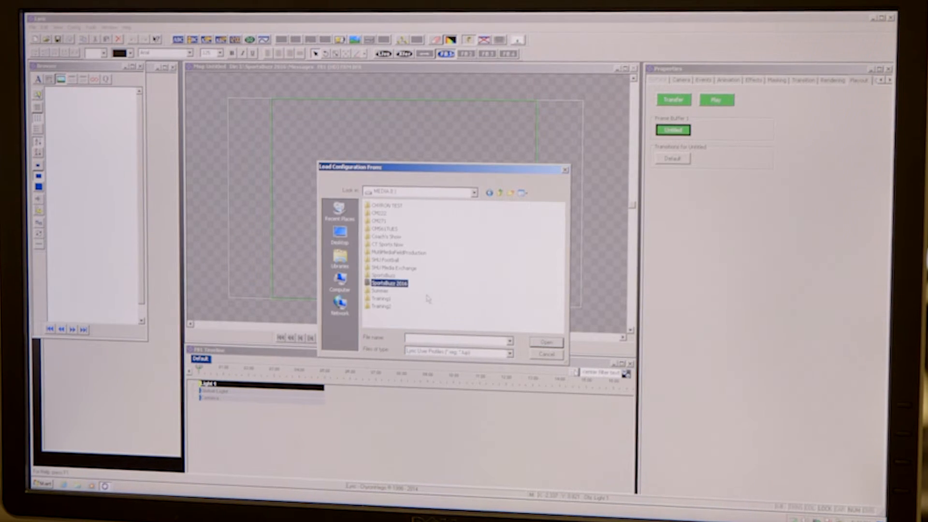
double_click(389, 283)
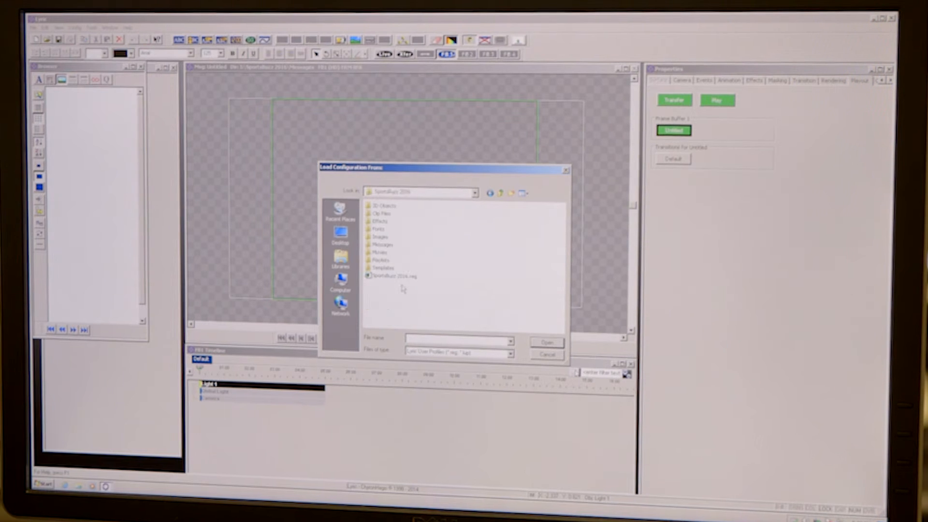
left_click(394, 276)
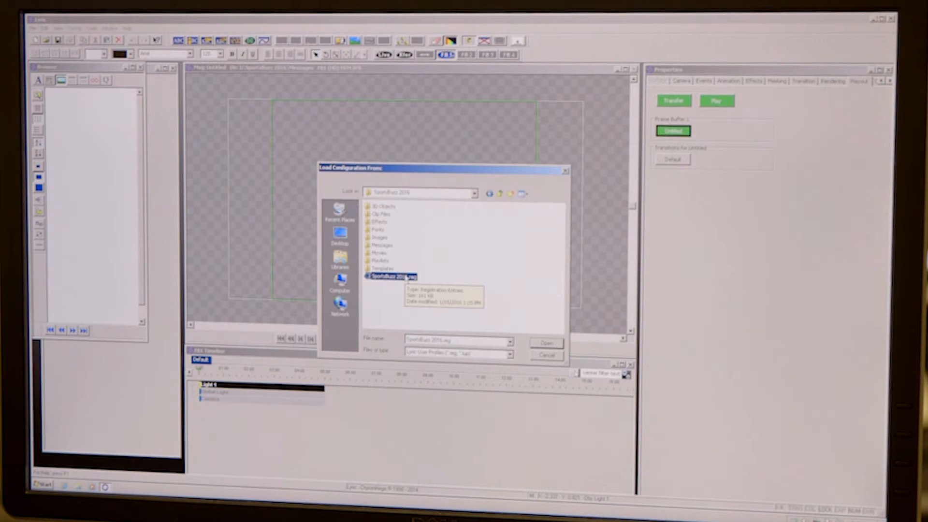
left_click(545, 342)
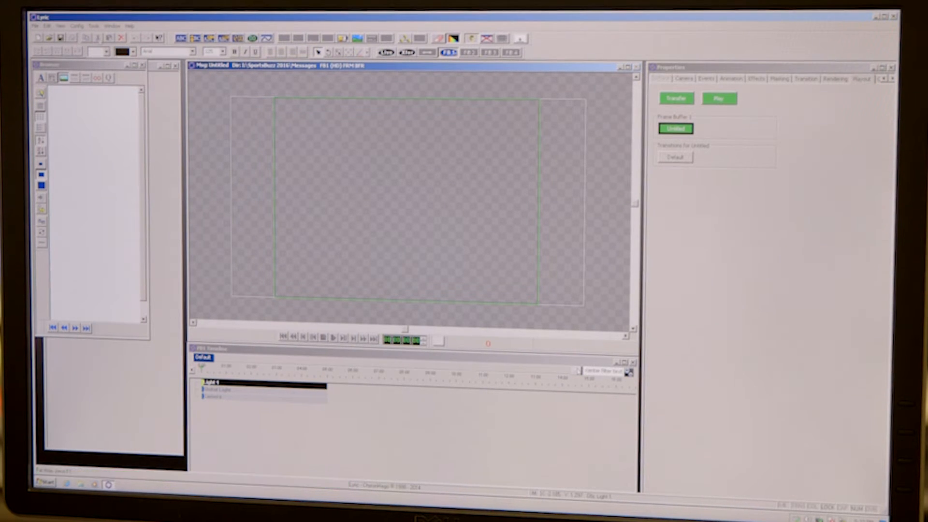
In Preferences > Default Paths, create/select the SportsBuzz 2016 project hierarchy
left_click(78, 26)
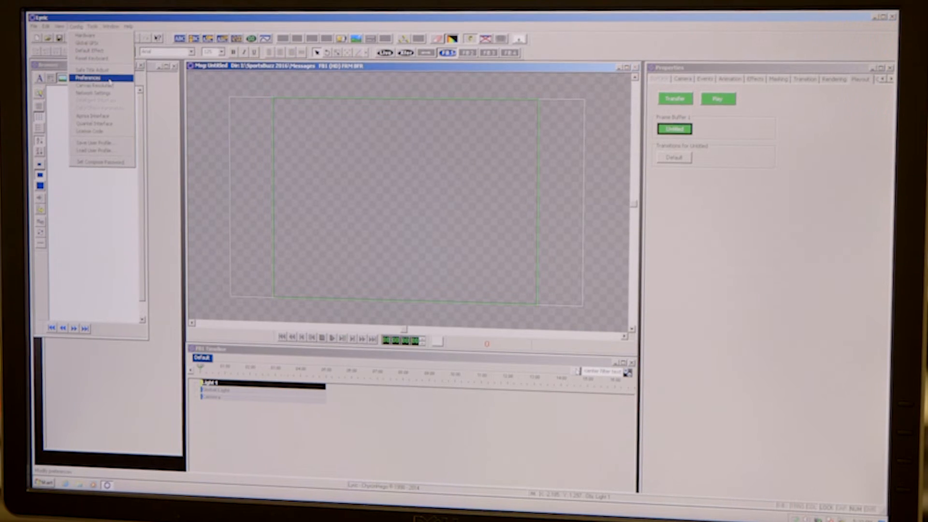
left_click(87, 77)
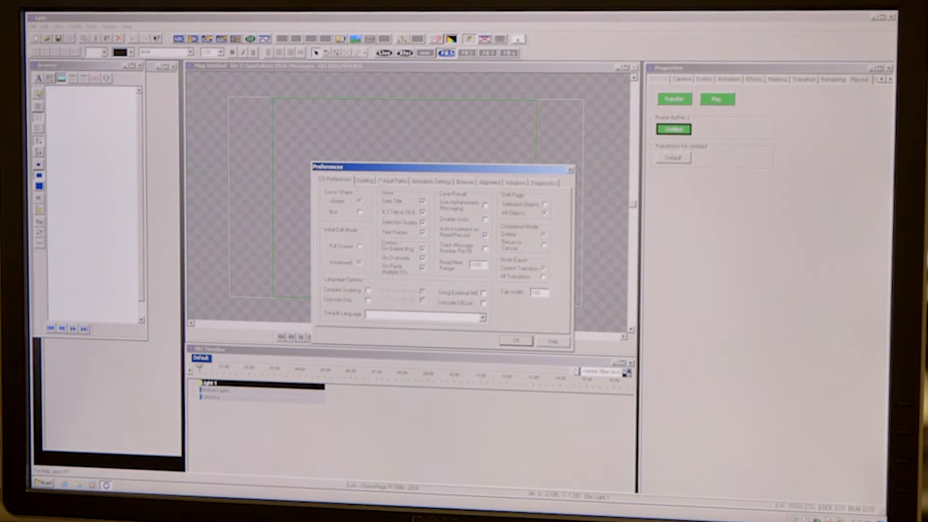
left_click(392, 180)
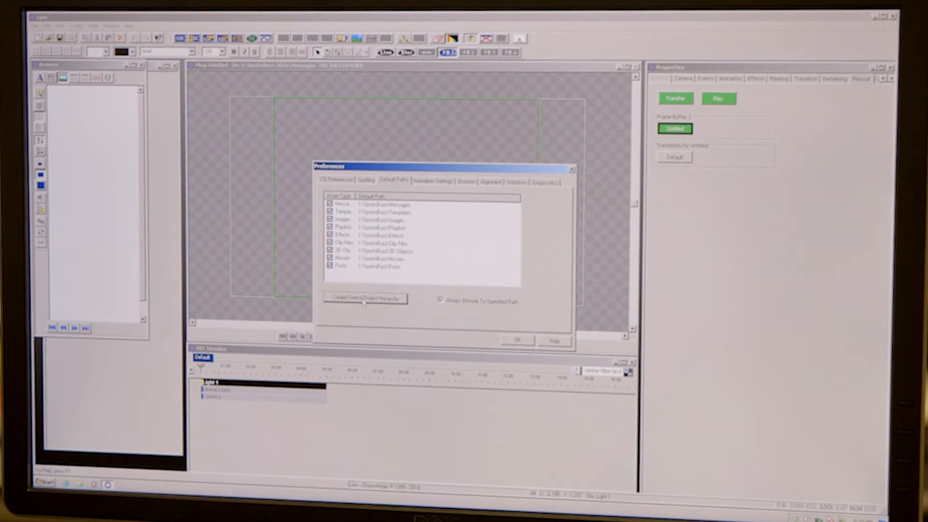
left_click(364, 299)
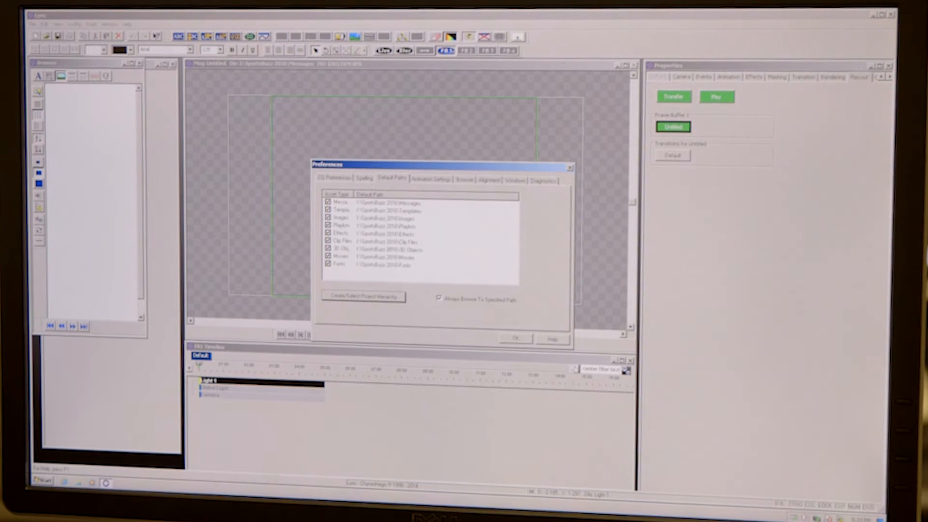
left_click(513, 338)
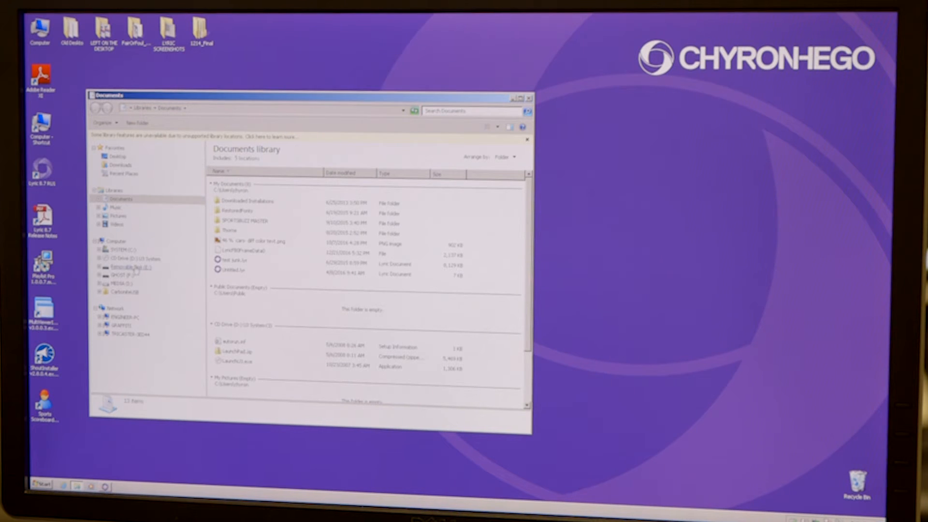
Browse the USB drive's SportsBuzz folder to SHOW 31 and open a second Explorer window
left_click(130, 267)
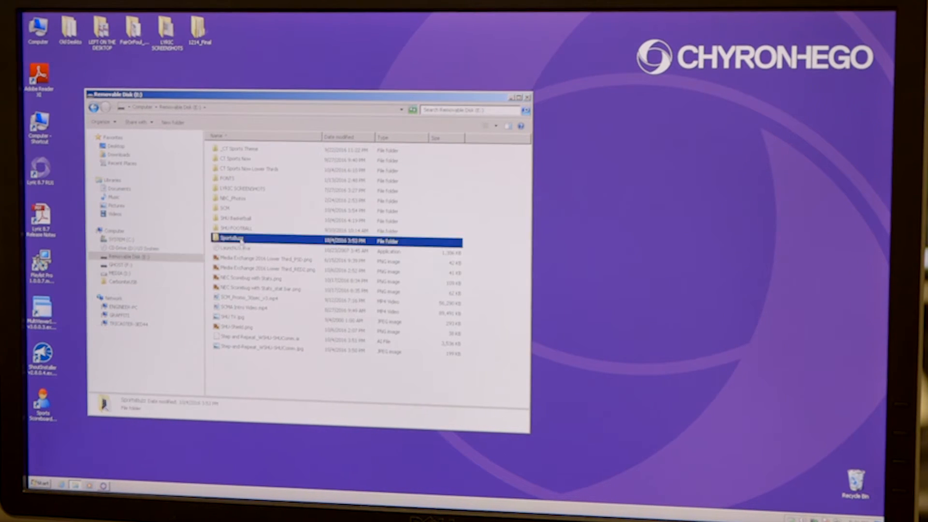
double_click(231, 238)
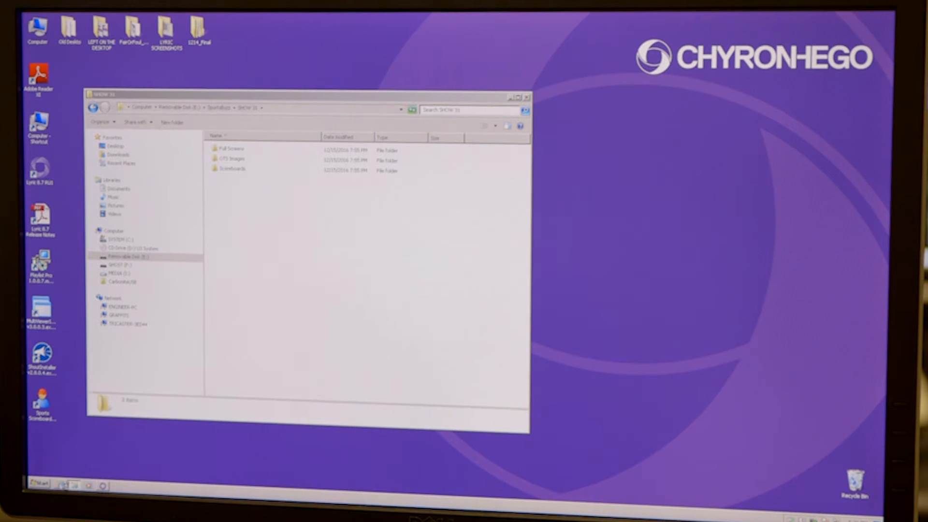
right_click(62, 485)
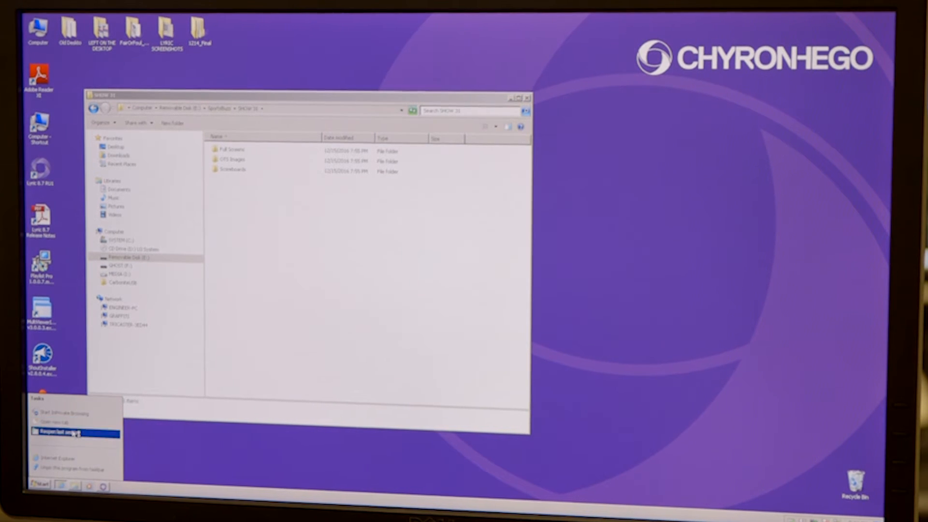
left_click(65, 431)
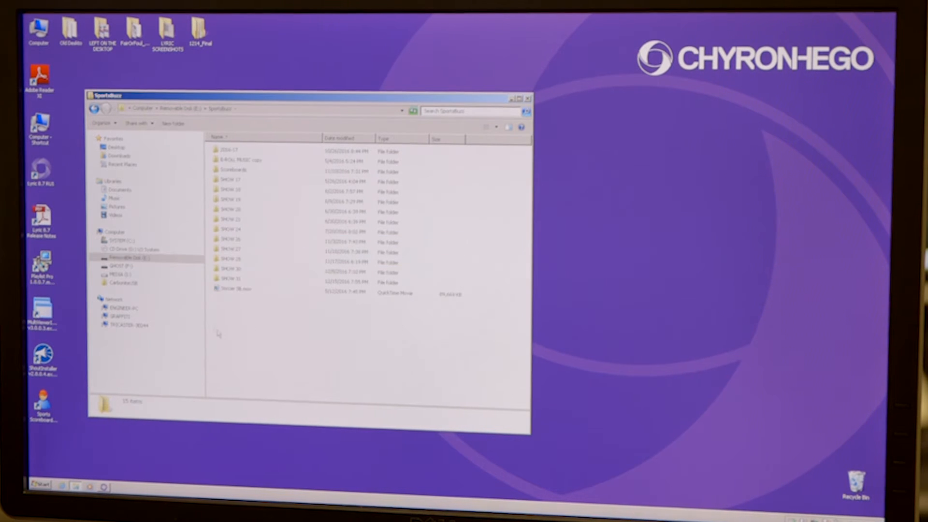
double_click(230, 279)
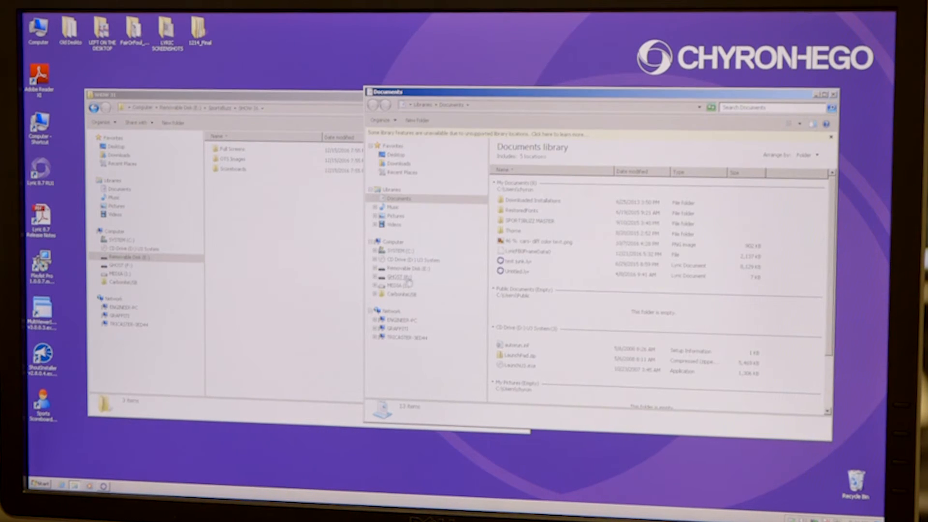
Show MEDIA (D:) > SportsBuzz 2016 > Images in the second Explorer window beside the USB window
left_click(388, 276)
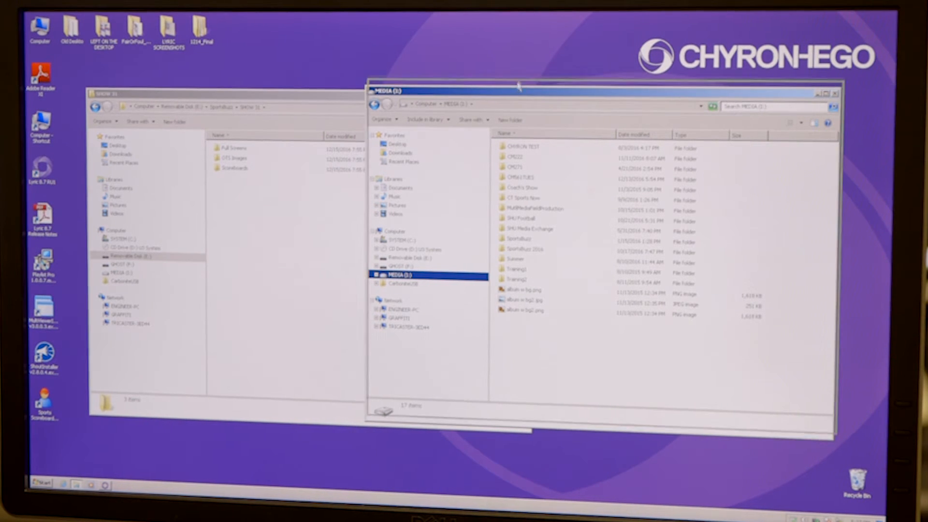
left_click_drag(222, 93, 307, 102)
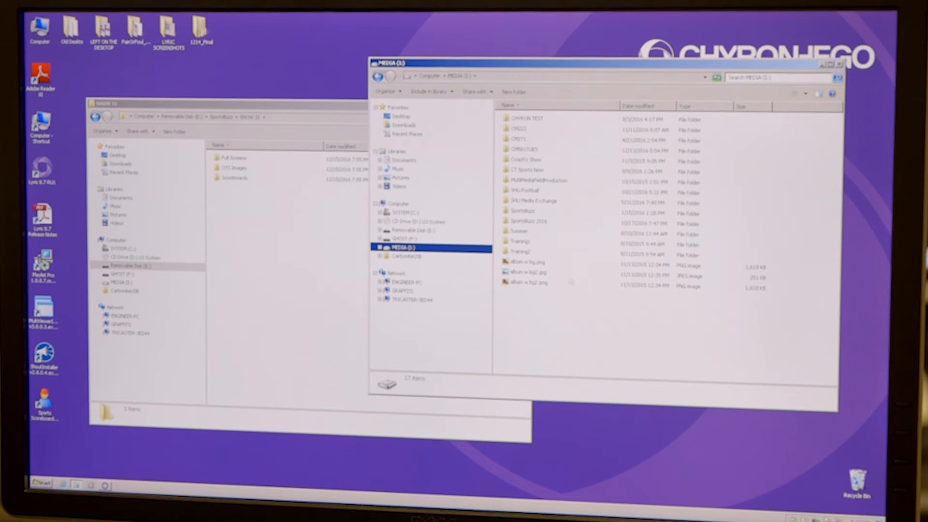
double_click(529, 221)
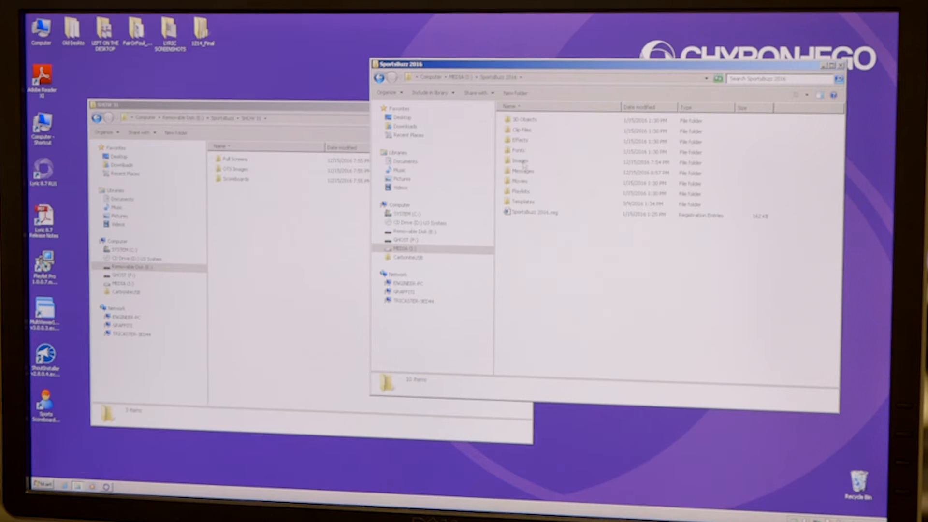
double_click(519, 161)
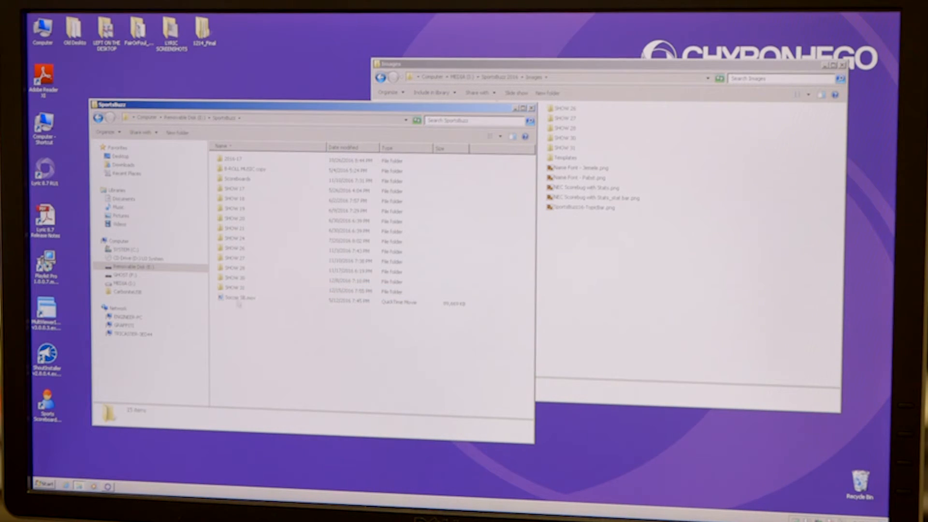
Select SHOW 31 on the USB drive and open the SHOW 31 folder on the MEDIA drive
left_click(237, 291)
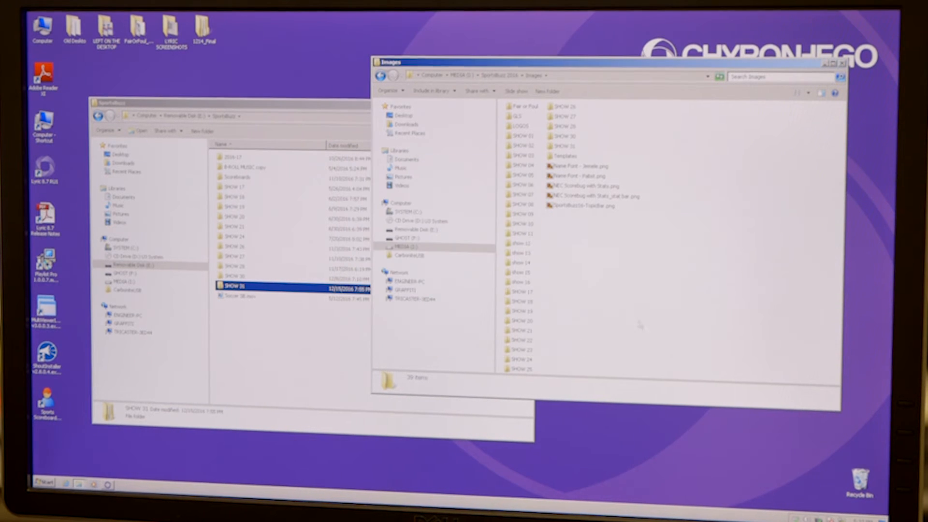
left_click(562, 146)
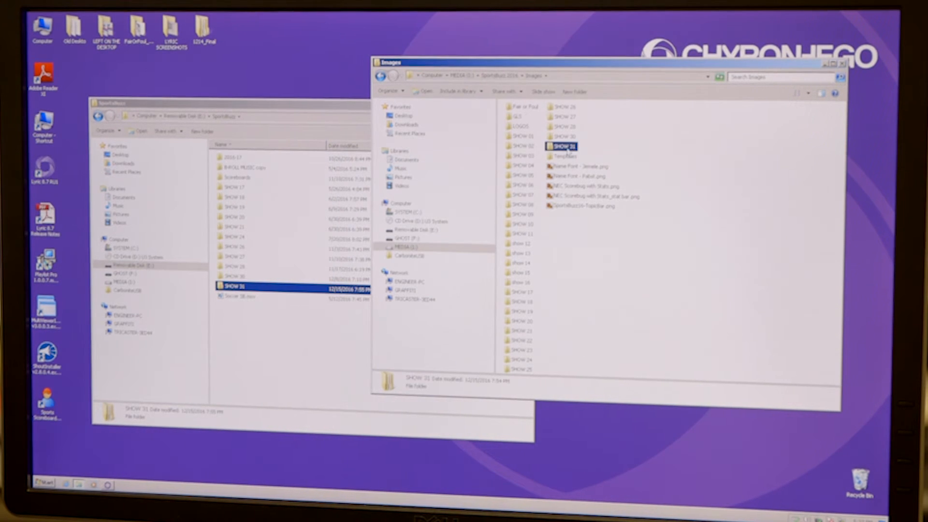
double_click(561, 146)
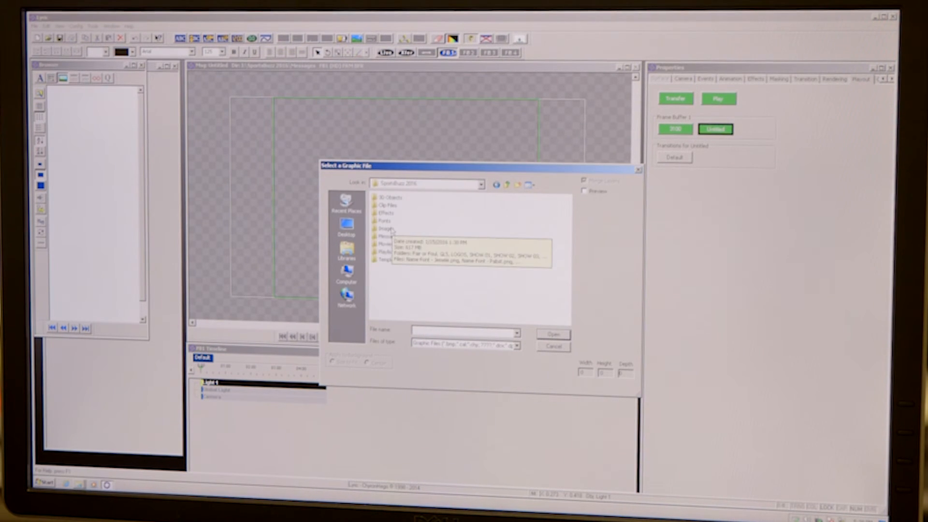
Import Scoreboard-Cowboys vs. Giants.jpg from Images > SHOW 31 > Scoreboards
double_click(386, 228)
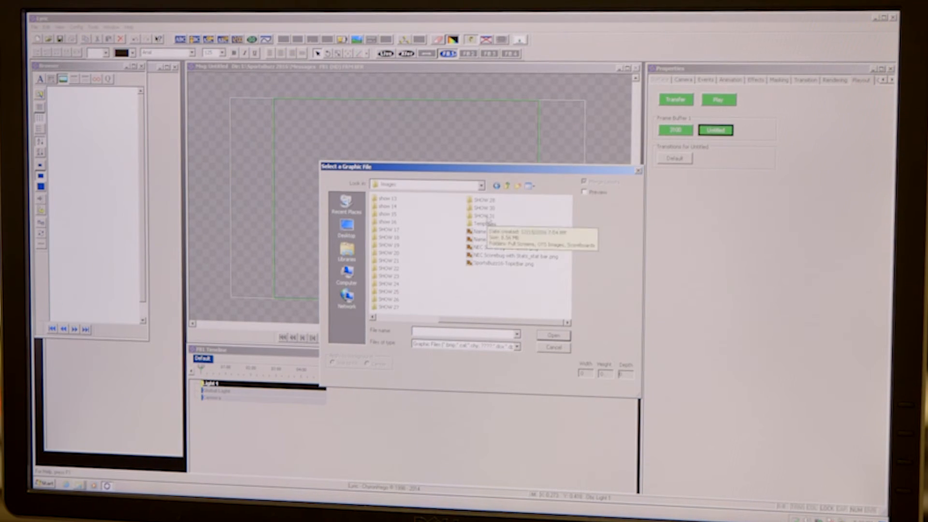
double_click(387, 230)
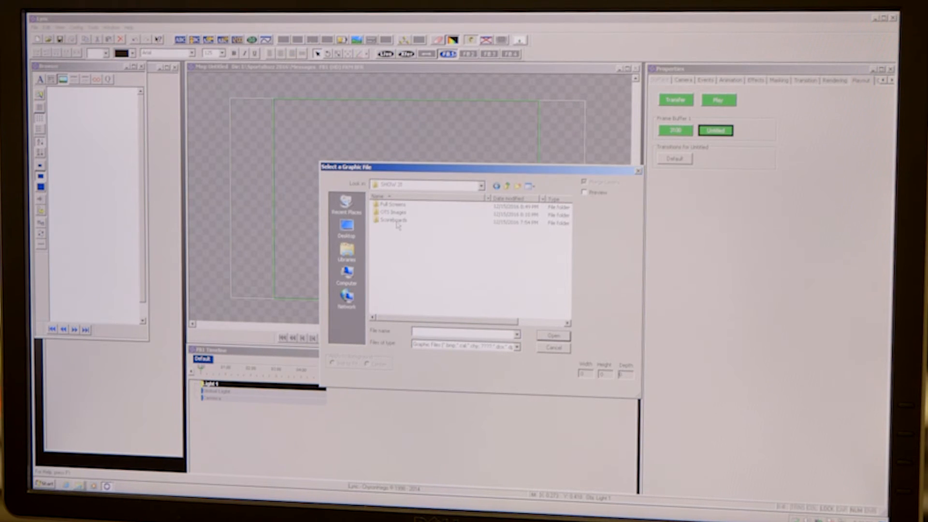
left_click(394, 221)
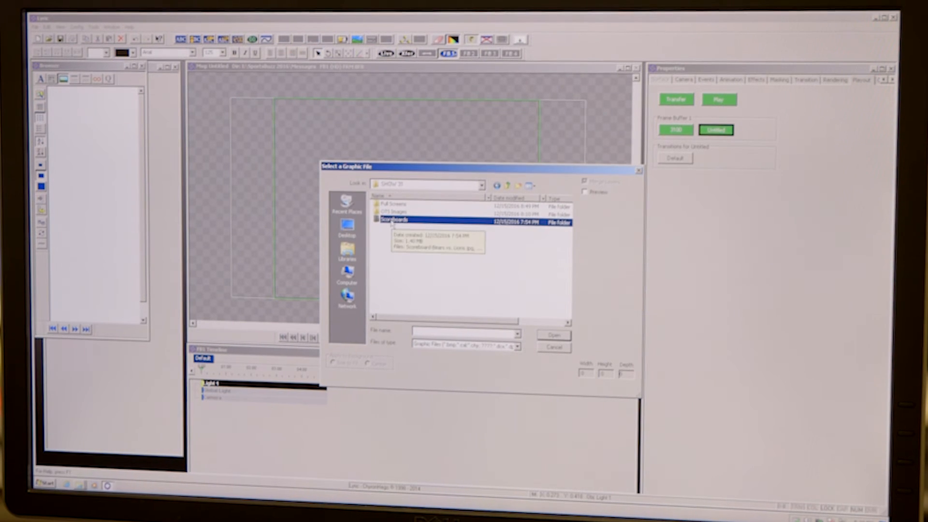
double_click(393, 223)
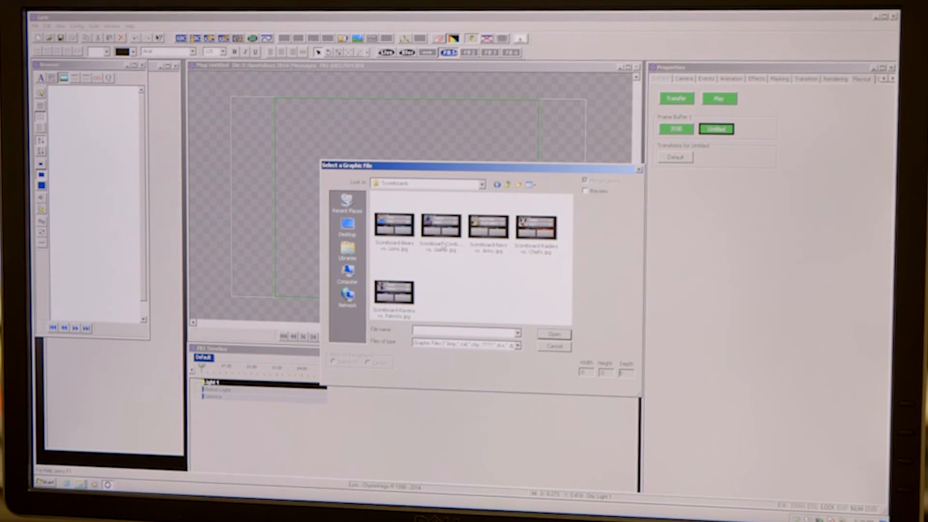
left_click(441, 226)
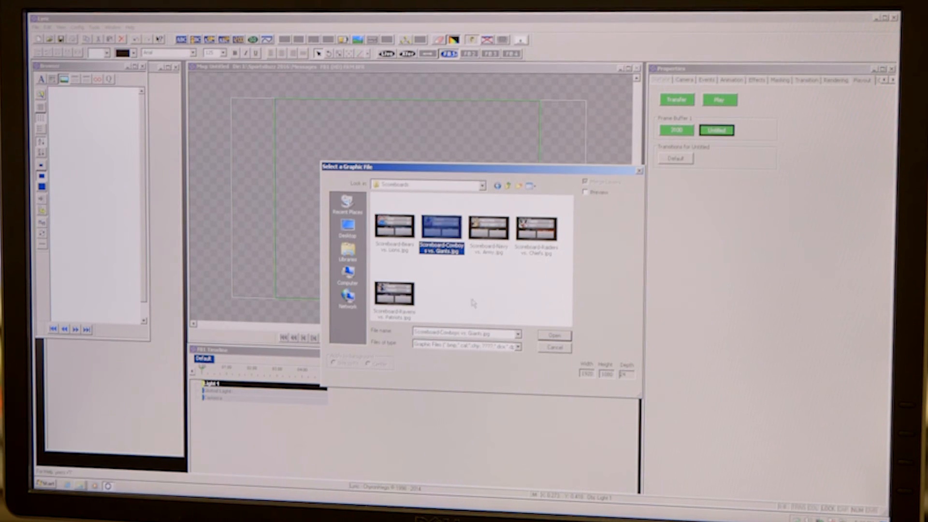
left_click(554, 335)
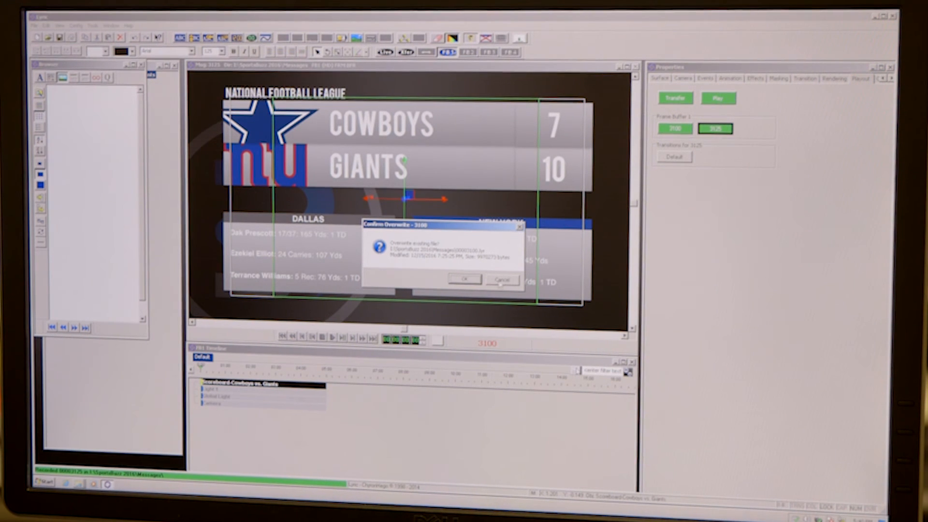
Confirm overwriting so the scoreboard is recorded as message 3125
left_click(465, 278)
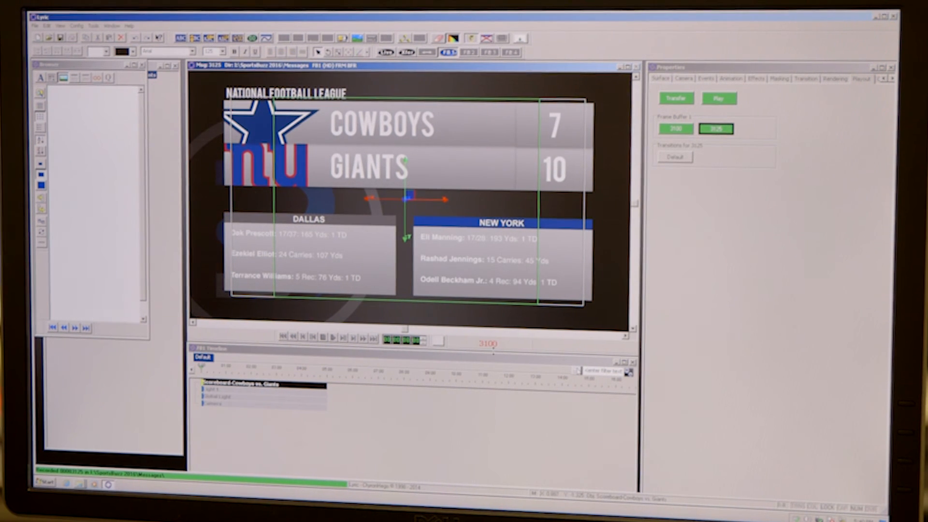